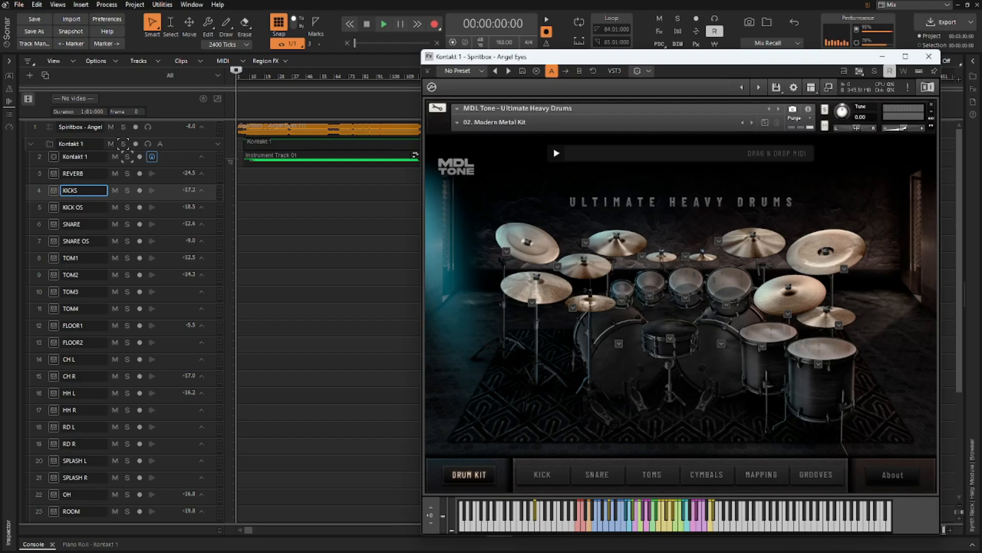
Start playback from the beginning and let the Ultimate Heavy Drums kit sound past 1:20.
click(383, 24)
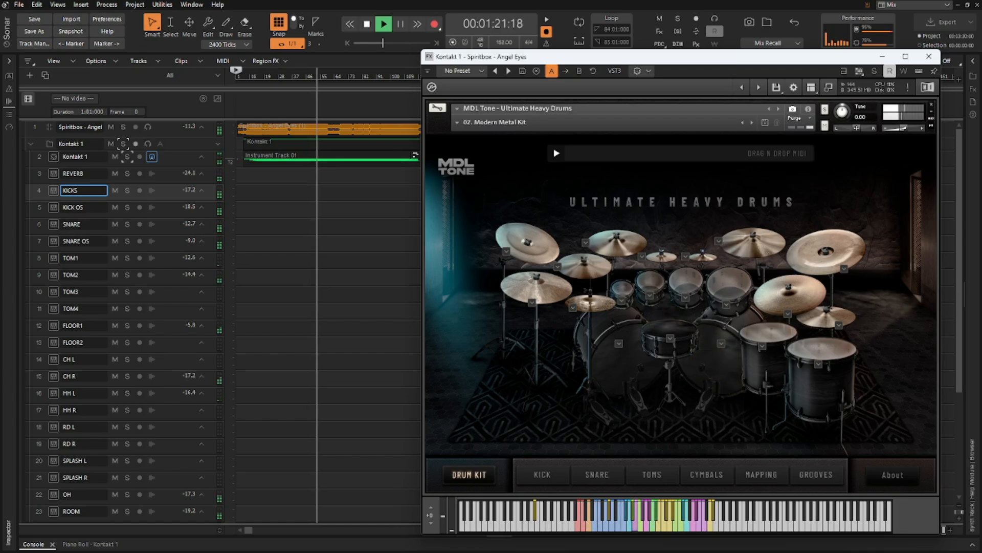
click(708, 360)
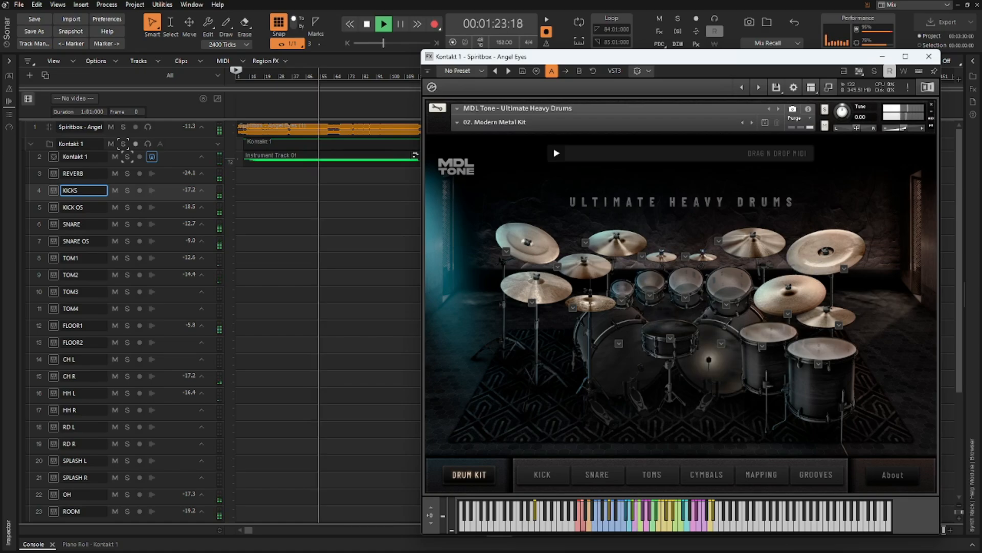